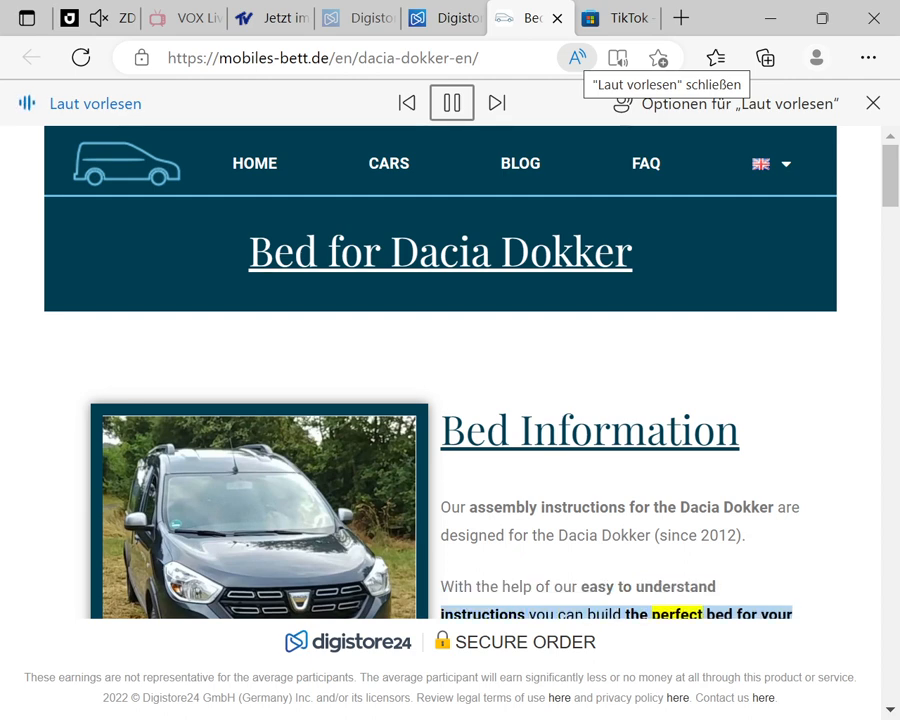
- Follow Read Aloud down to the Bed Information paragraph as it reads to its close
{"action": "scroll", "scroll_direction": "down", "scroll_amount": 3}
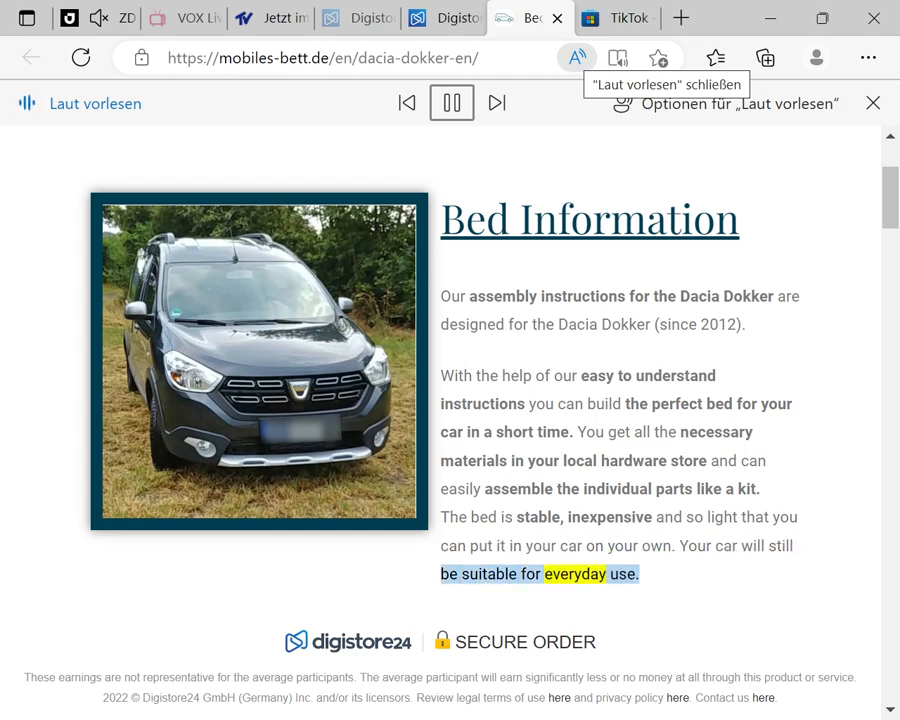
- Keep the Materials section in view while Read Aloud reads its materials-with-mattress list
{"action": "scroll", "scroll_direction": "down", "scroll_amount": 3}
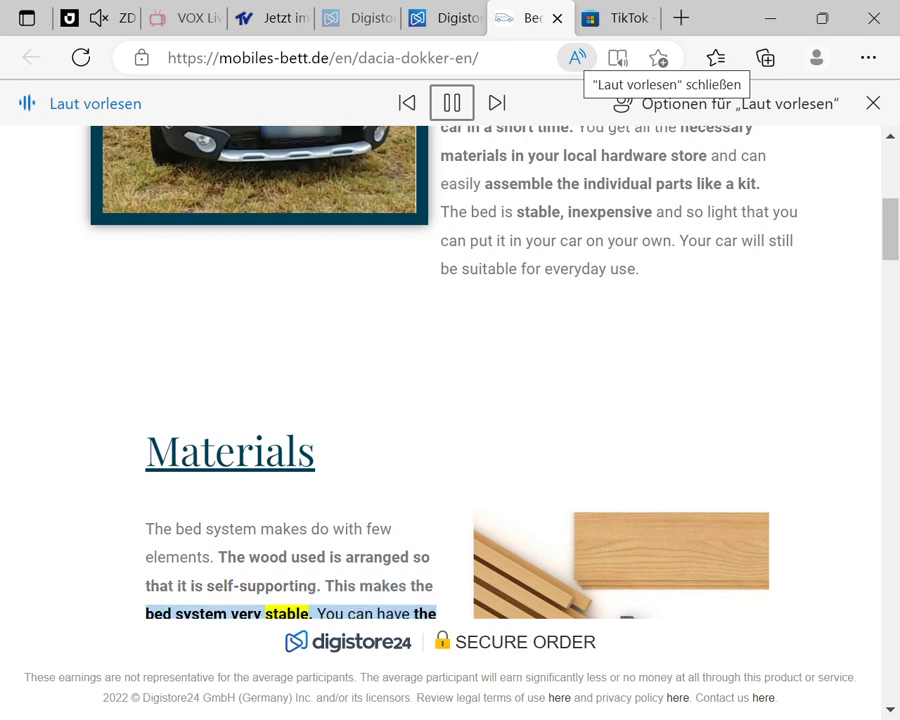
{"action": "scroll", "scroll_direction": "down", "scroll_amount": 3}
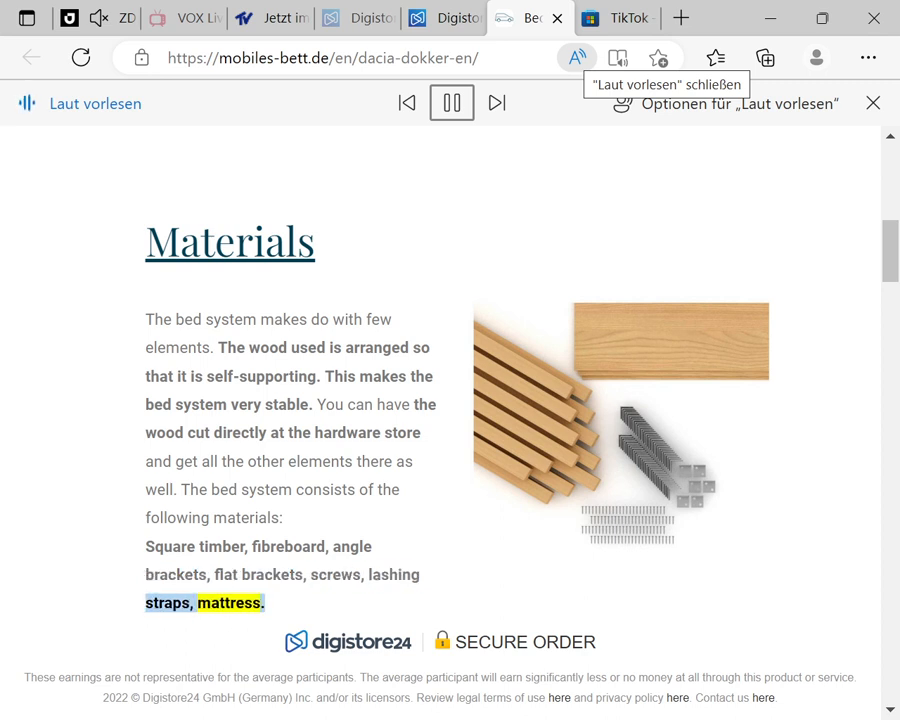
- Follow Read Aloud through the Assembly Instruction bullets down to today's price of 19,95 €
{"action": "scroll", "scroll_direction": "down", "scroll_amount": 3}
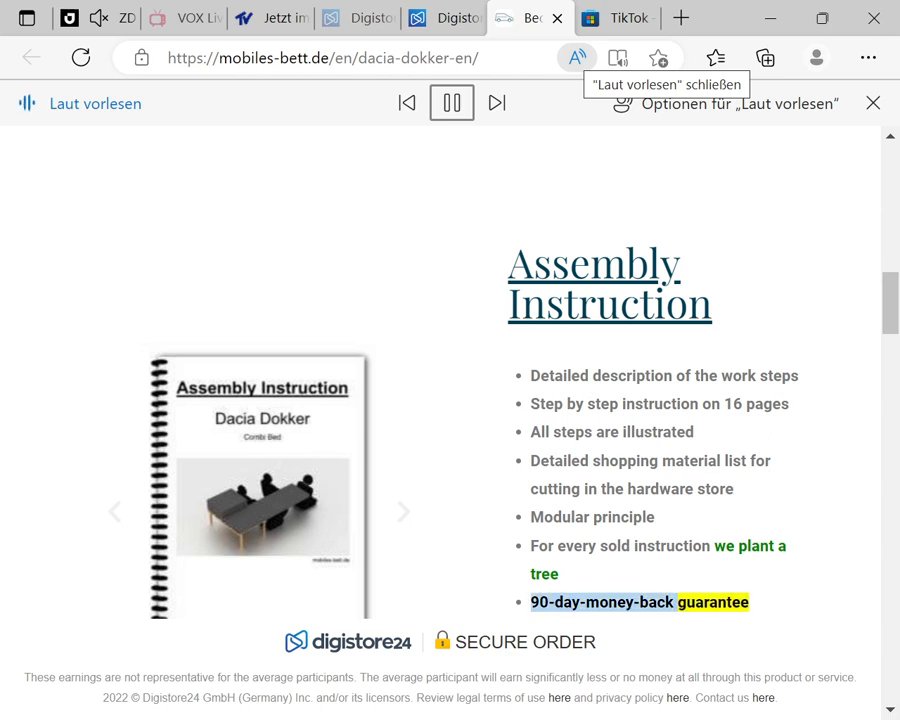
{"action": "scroll", "scroll_direction": "down", "scroll_amount": 3}
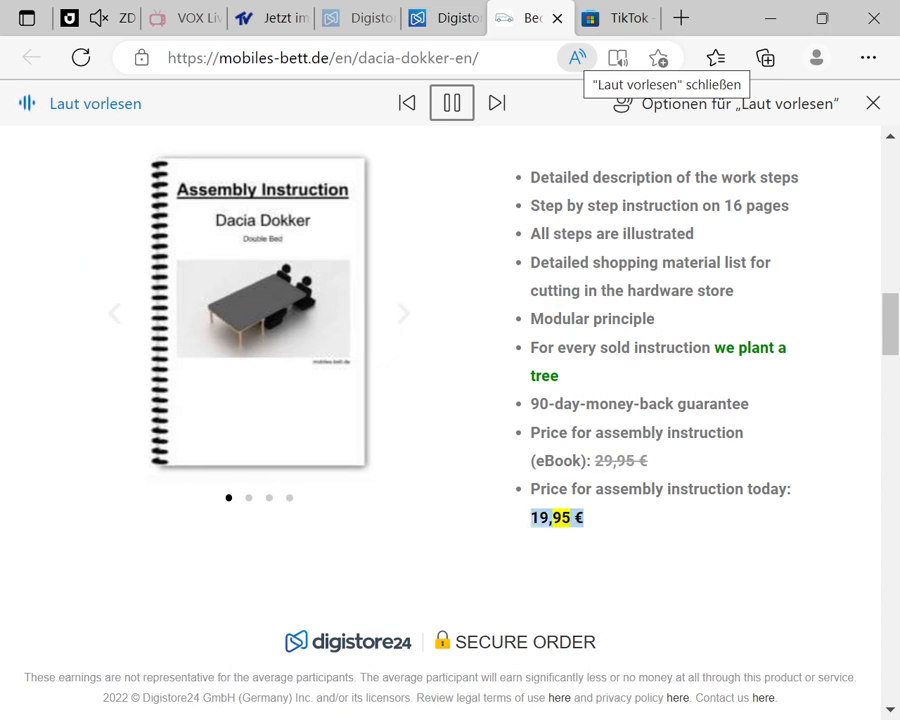
- Track Read Aloud through the Double Bed section and buy offer into the Single Bed description
{"action": "scroll", "scroll_direction": "down", "scroll_amount": 3}
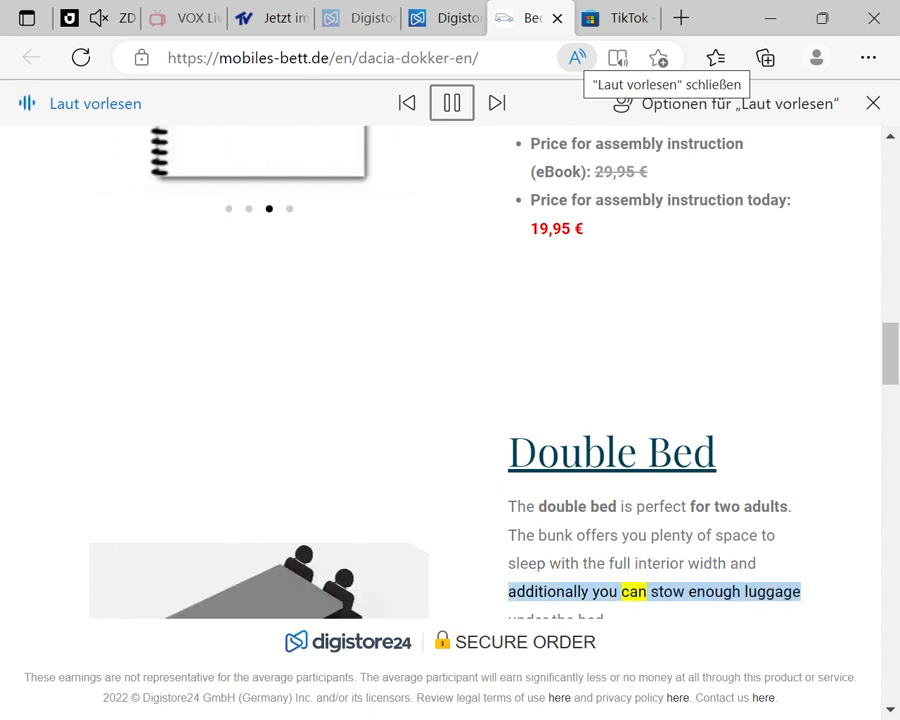
{"action": "scroll", "scroll_direction": "down", "scroll_amount": 3}
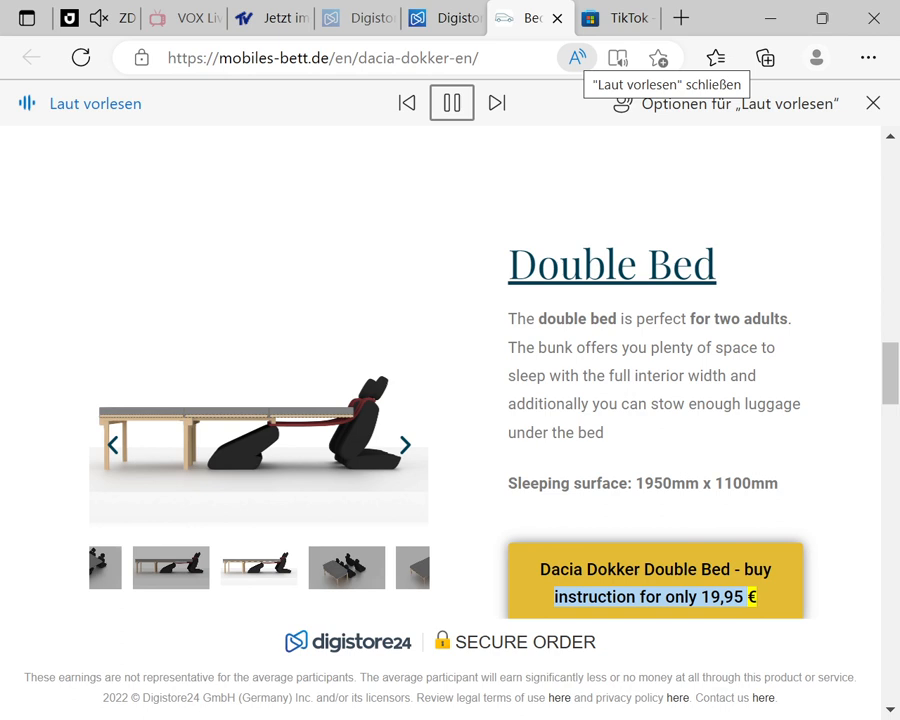
{"action": "scroll", "scroll_direction": "down", "scroll_amount": 3}
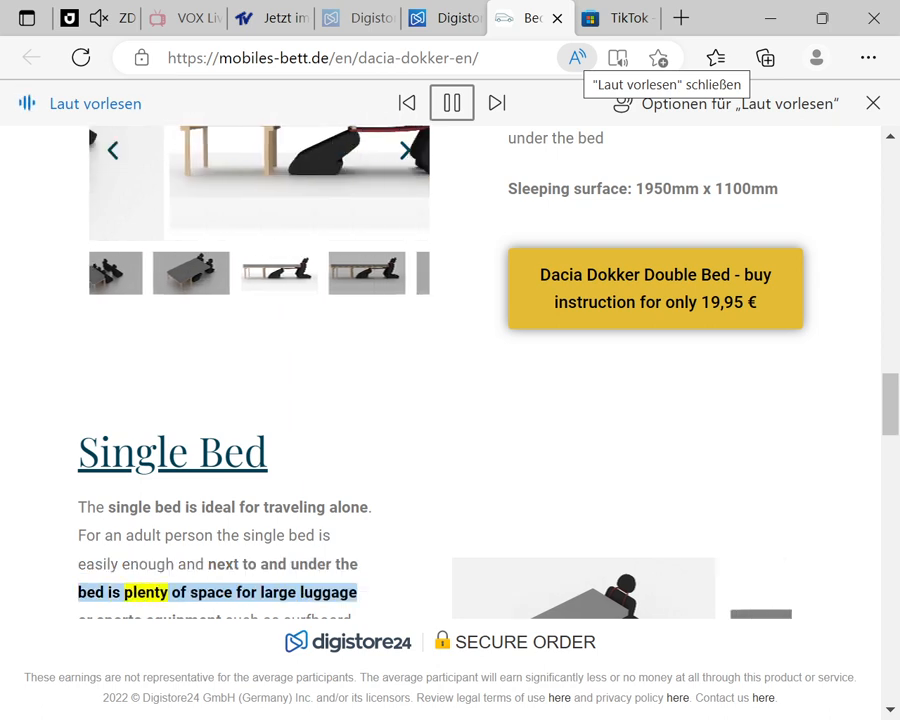
- Follow Read Aloud past the Single Bed buy offer down to the Combi Bed heading
{"action": "scroll", "scroll_direction": "down", "scroll_amount": 3}
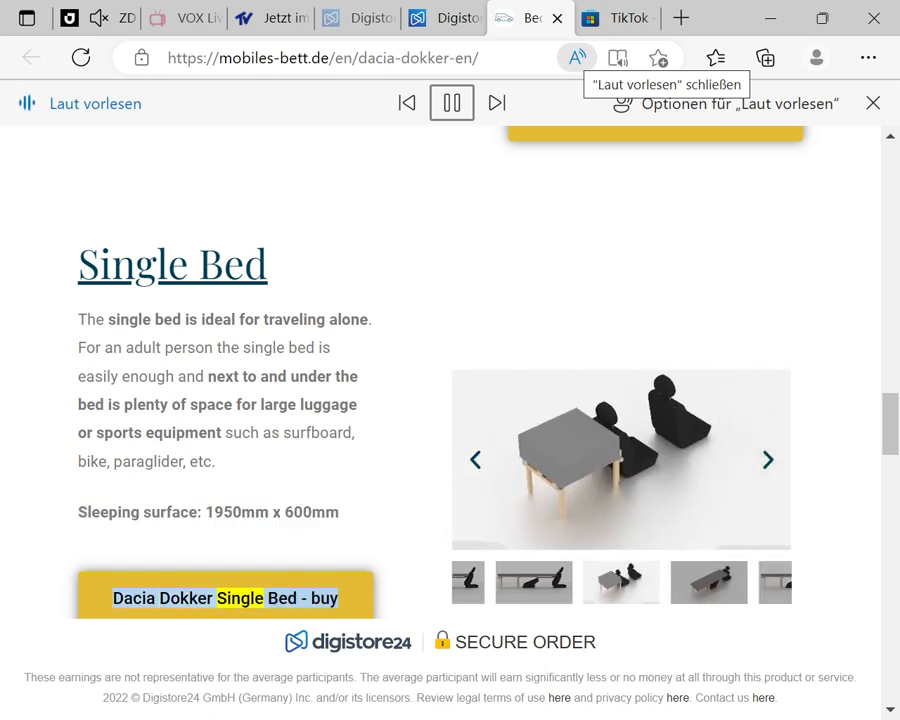
{"action": "scroll", "scroll_direction": "down", "scroll_amount": 3}
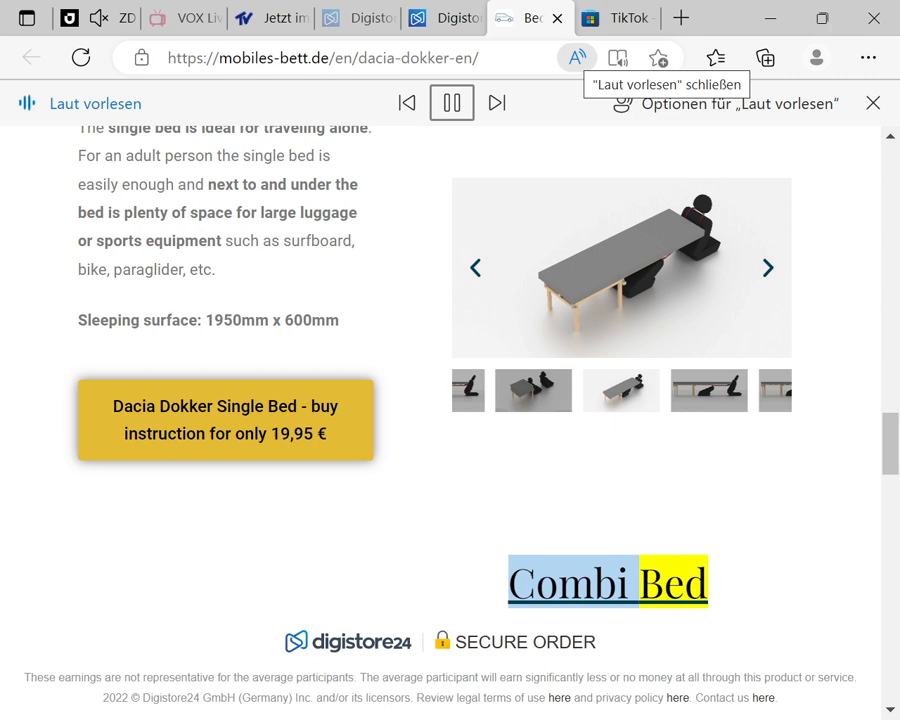
- Follow Read Aloud through the Combi Bed section and view a different Combi Bed gallery photo
{"action": "scroll", "scroll_direction": "down", "scroll_amount": 3}
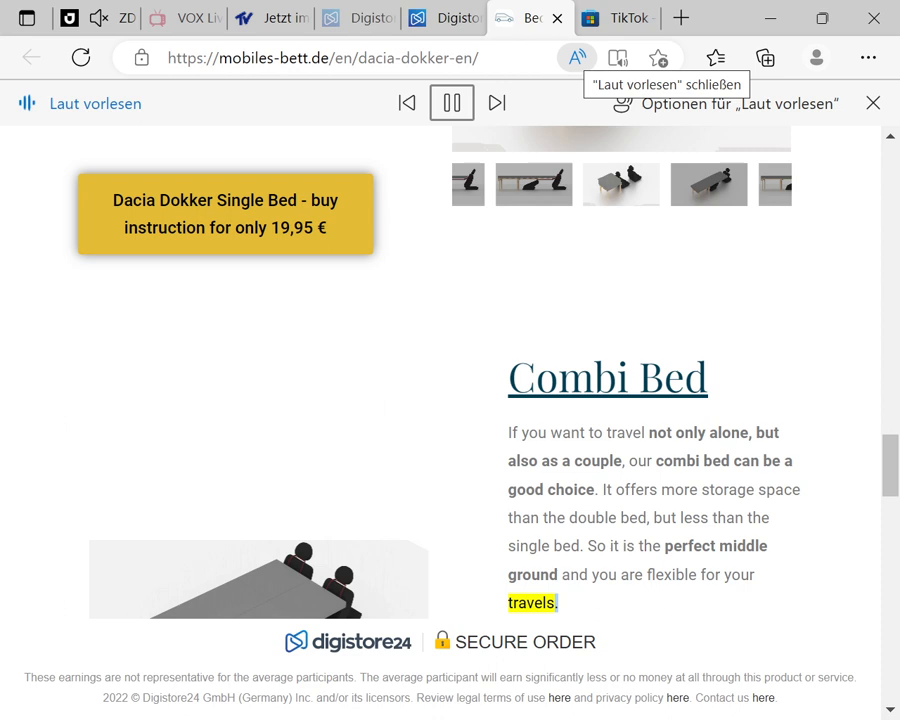
{"action": "scroll", "scroll_direction": "down", "scroll_amount": 3}
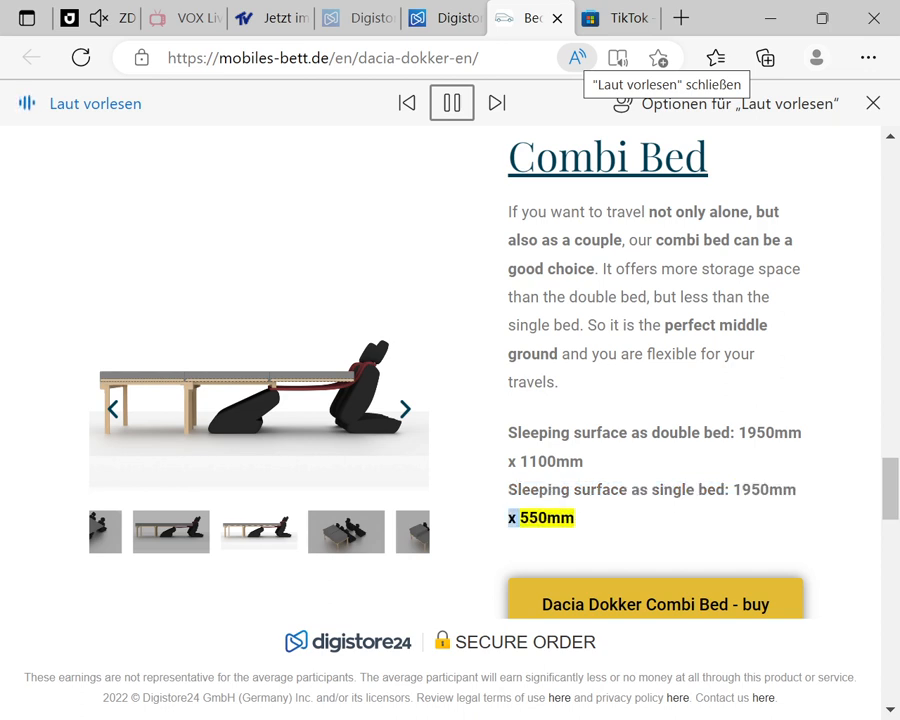
{"action": "left_click", "coordinate": [404, 408]}
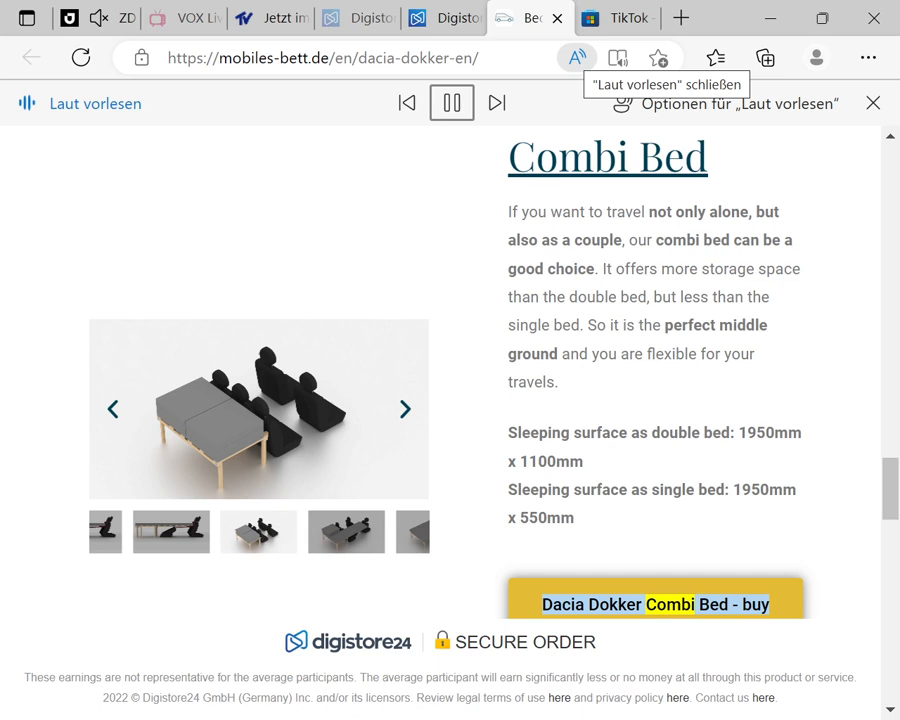
- Continue down past customer reviews and Homemade Beds to the newsletter signup heading
{"action": "scroll", "scroll_direction": "down", "scroll_amount": 3}
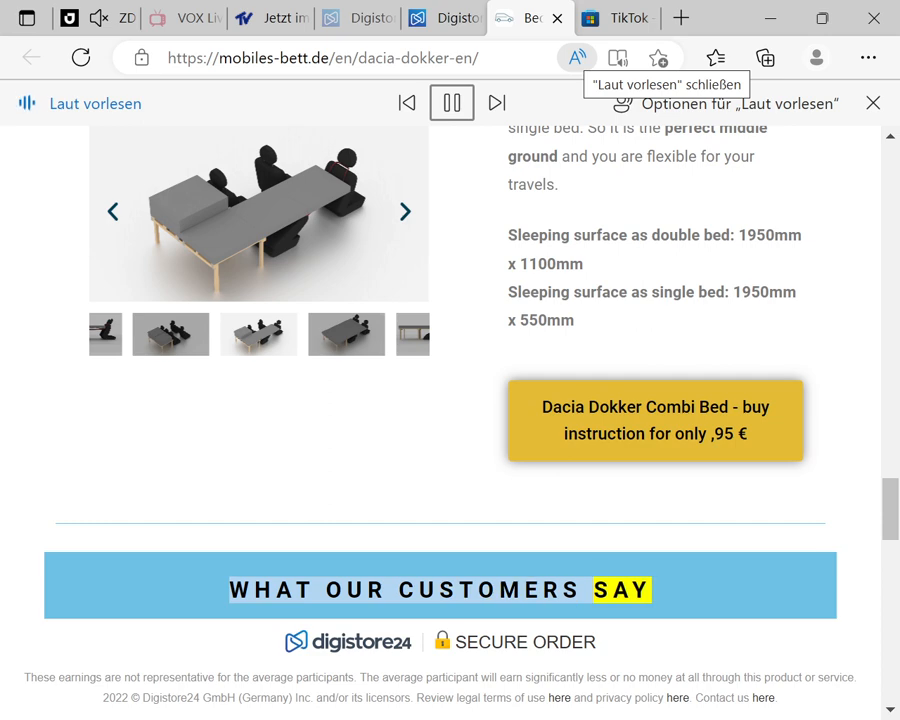
{"action": "scroll", "scroll_direction": "down", "scroll_amount": 3}
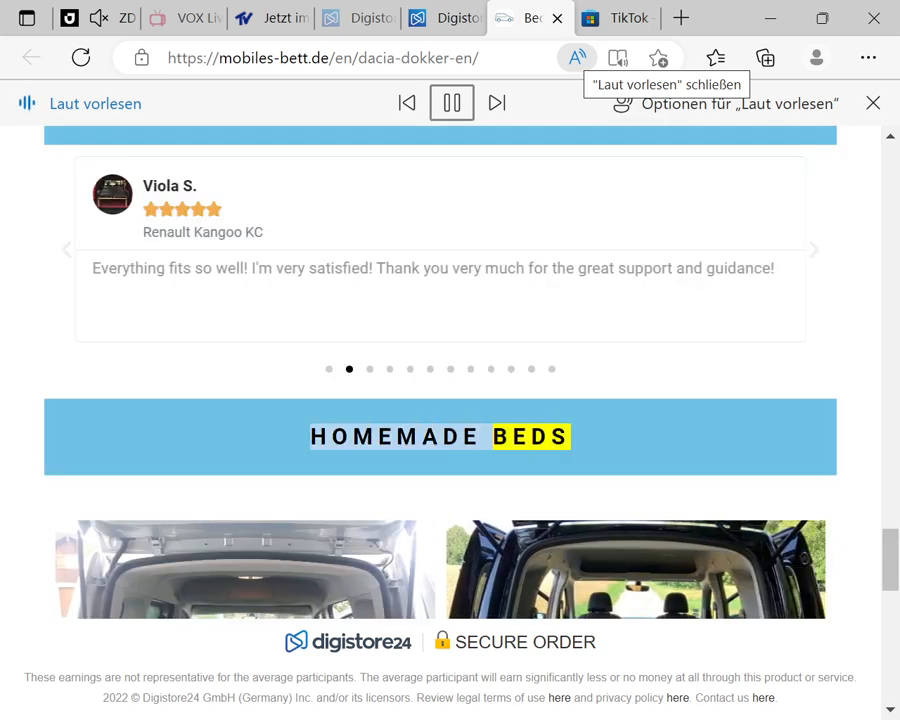
{"action": "scroll", "scroll_direction": "down", "scroll_amount": 3}
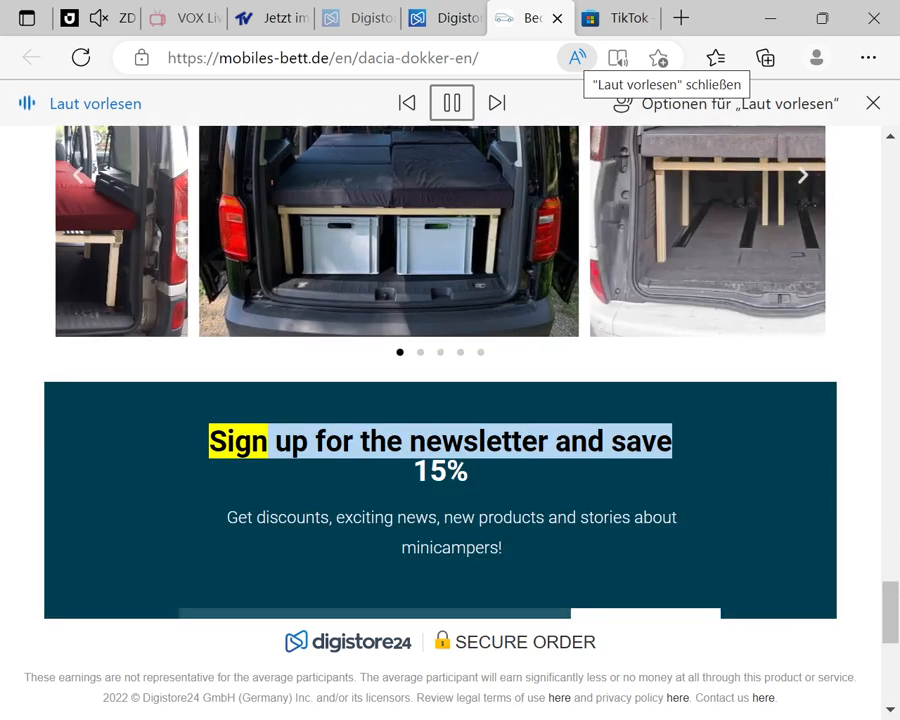